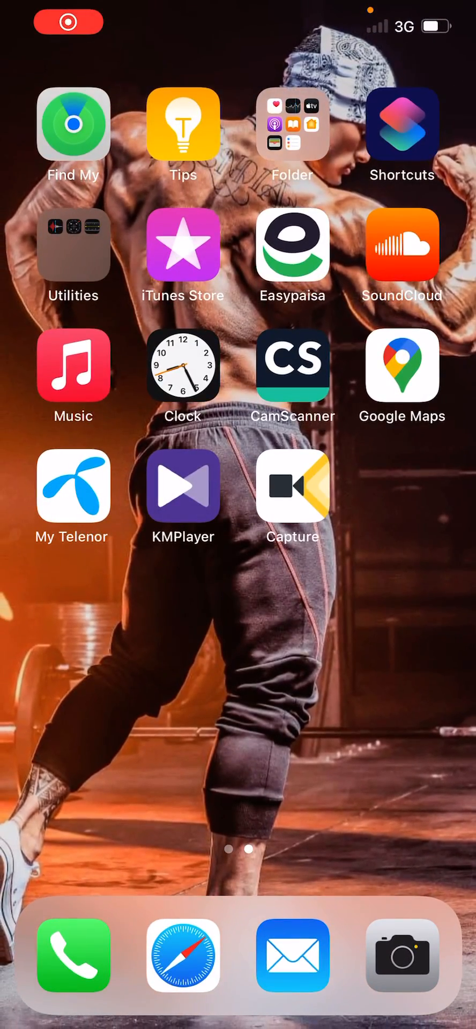
# - Swipe through screens to reach SHAREit's My Settings with Confirmation and both Auto Import options on
pyautogui.hscroll(-3)
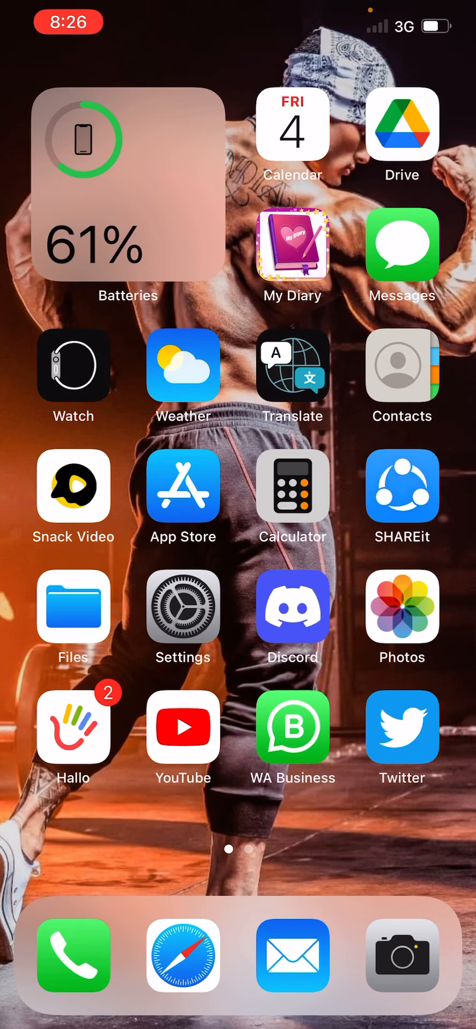
pyautogui.hscroll(-3)
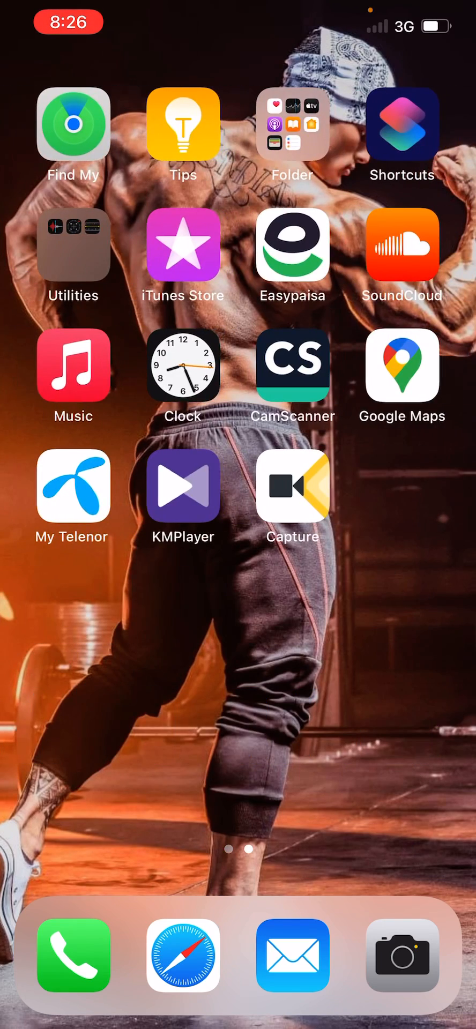
pyautogui.hscroll(-3)
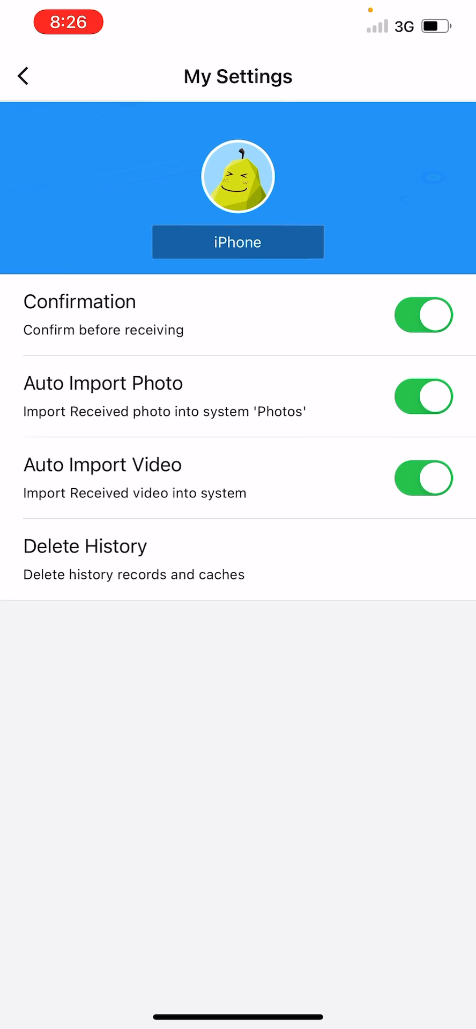
# - Switch Auto Import Video off and back on, then return via Me to the SHAREit Home page
pyautogui.click(423, 478)
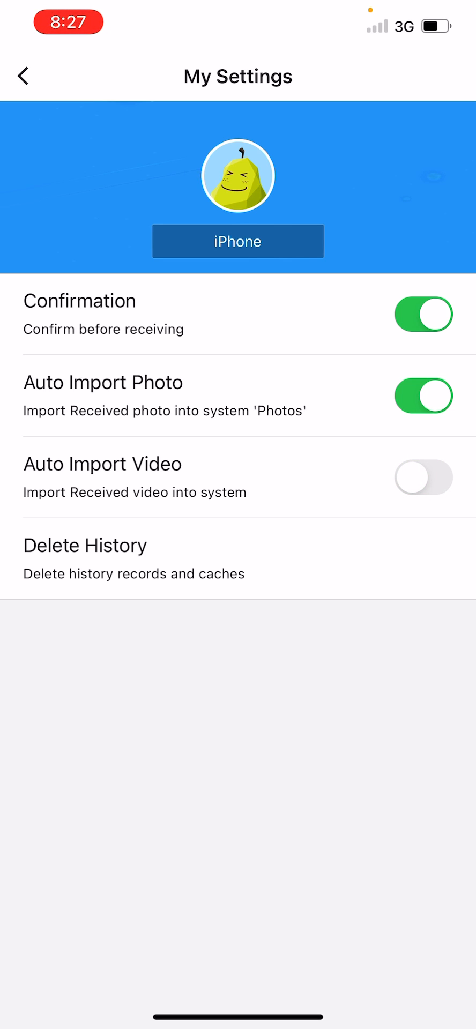
pyautogui.click(423, 477)
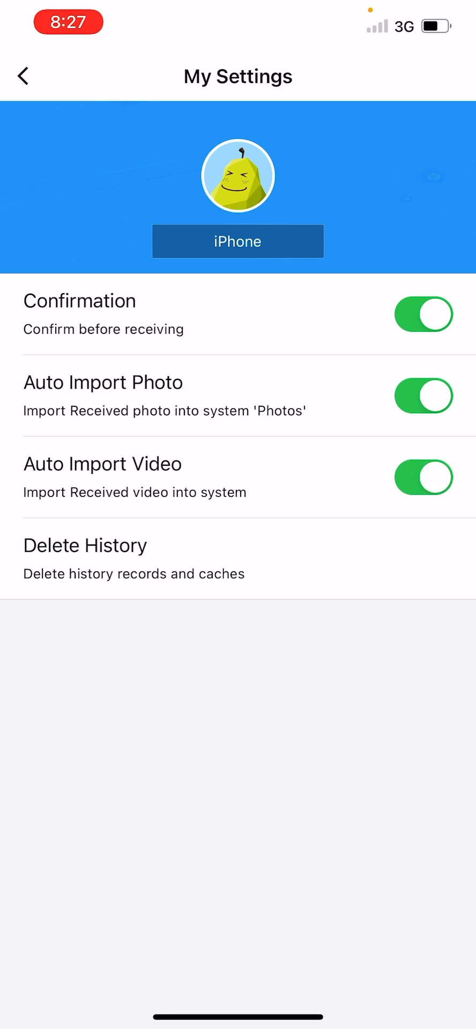
pyautogui.click(25, 76)
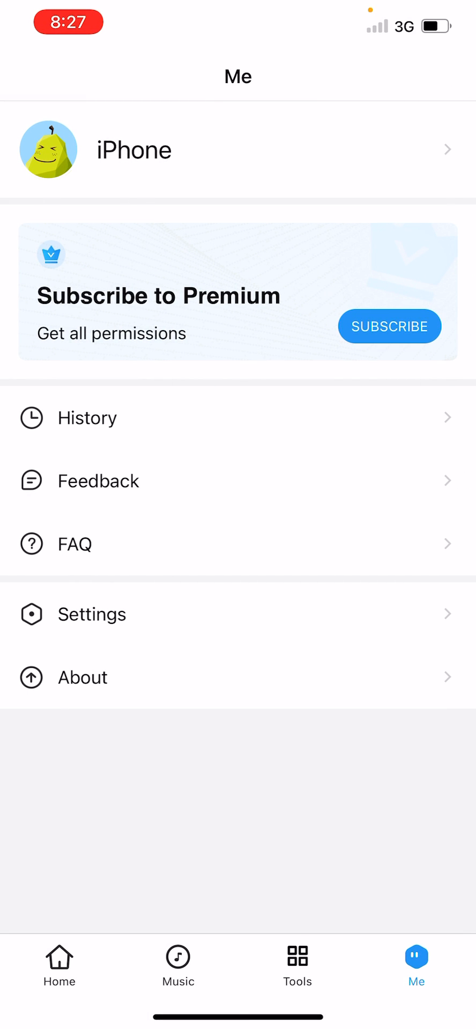
pyautogui.click(59, 964)
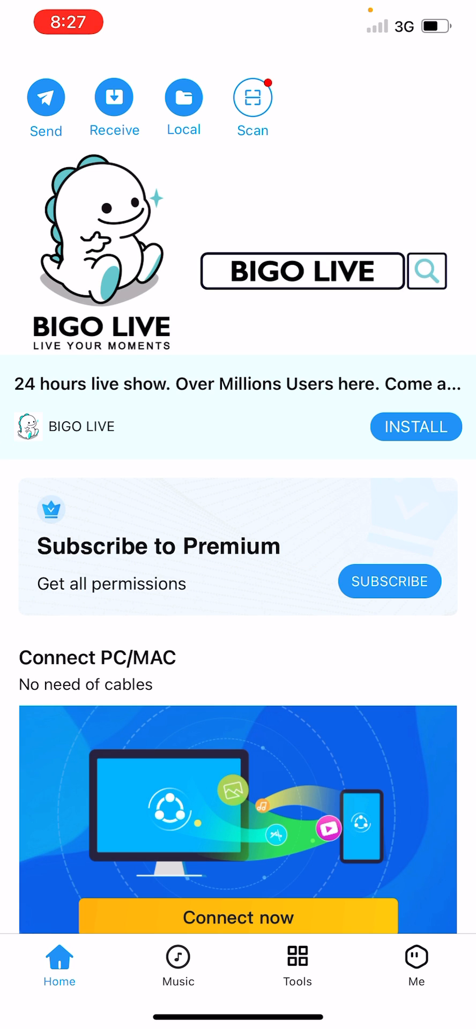
pyautogui.click(115, 97)
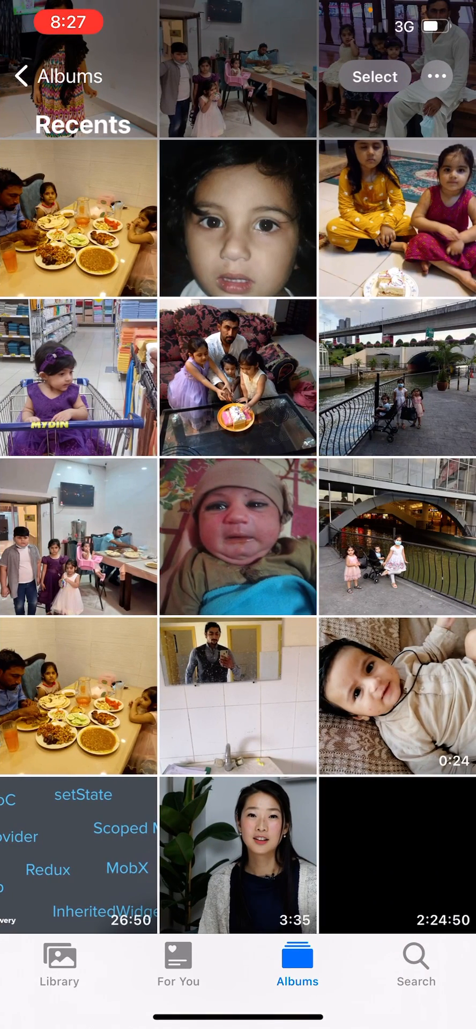
# - Play the smiling-baby video dated 17 June 2019 from the Recents album
pyautogui.click(397, 695)
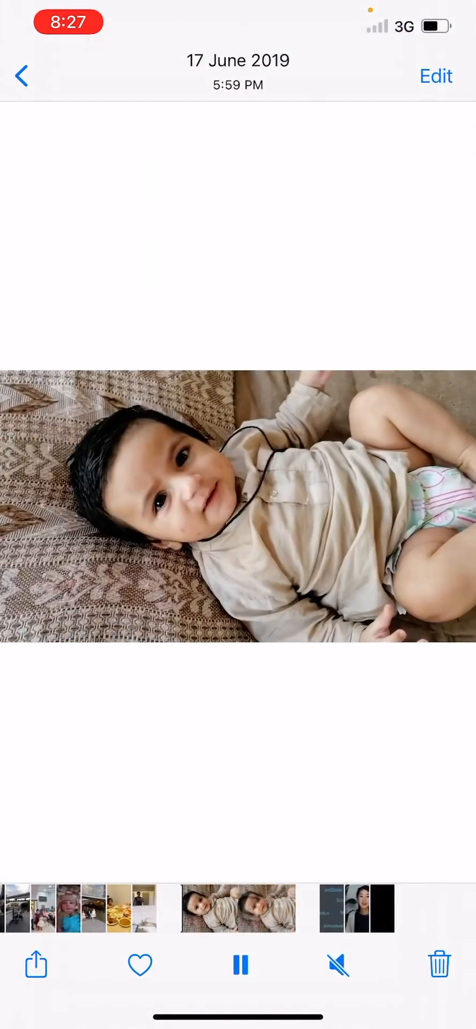